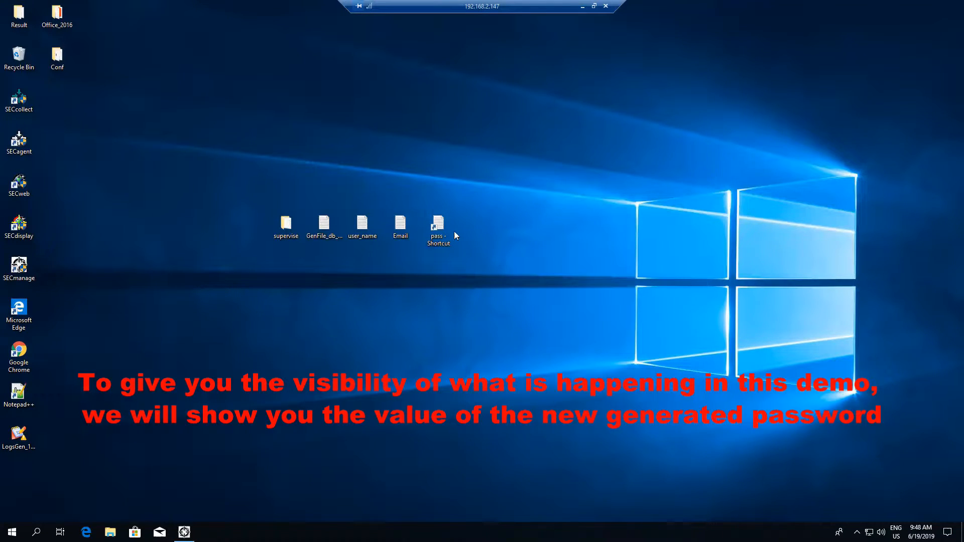
Open pass.txt from the desktop 'pass - Shortcut' to show the newly generated password.
click(438, 223)
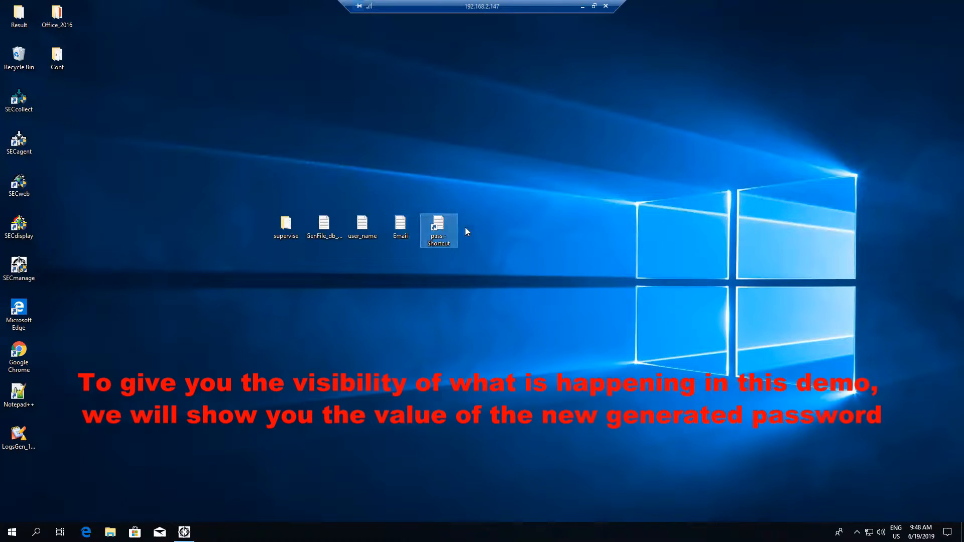
double_click(438, 221)
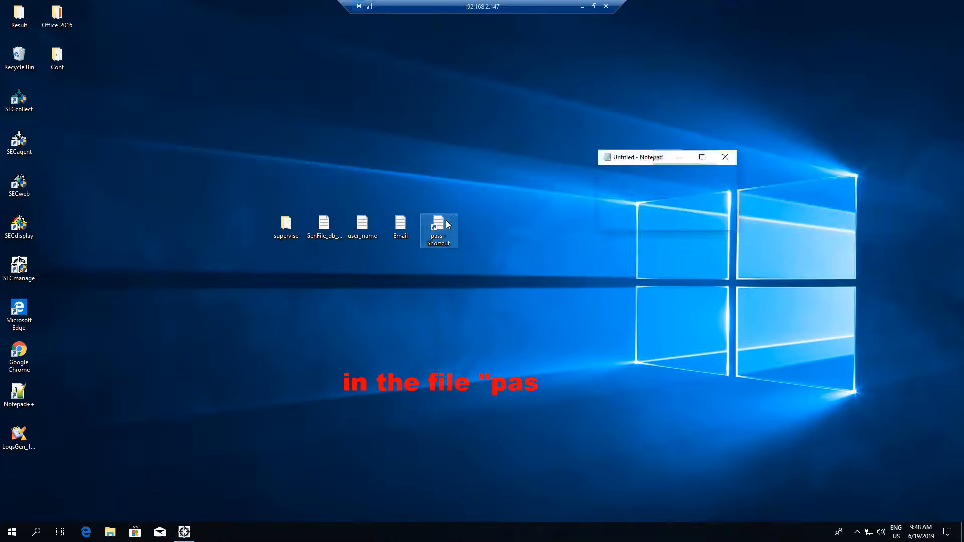
double_click(438, 224)
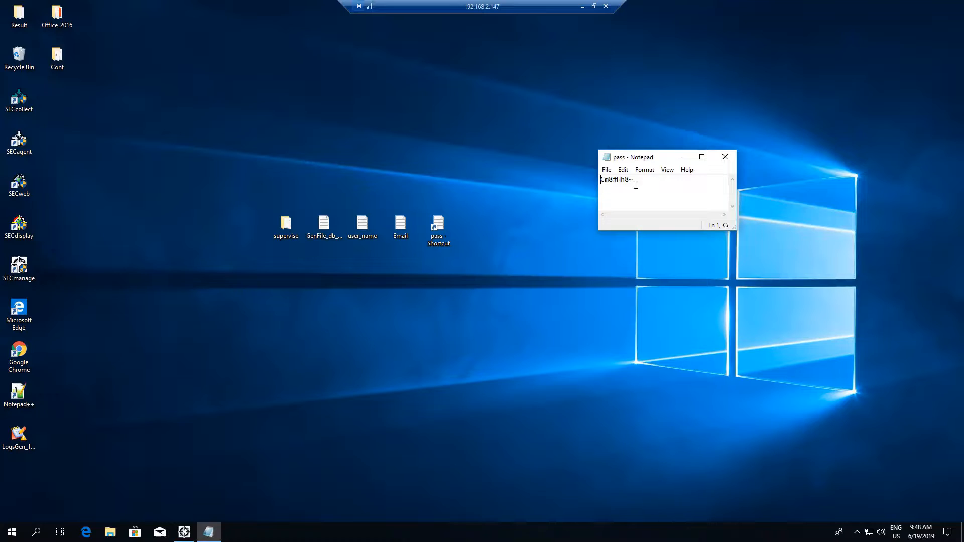
click(724, 156)
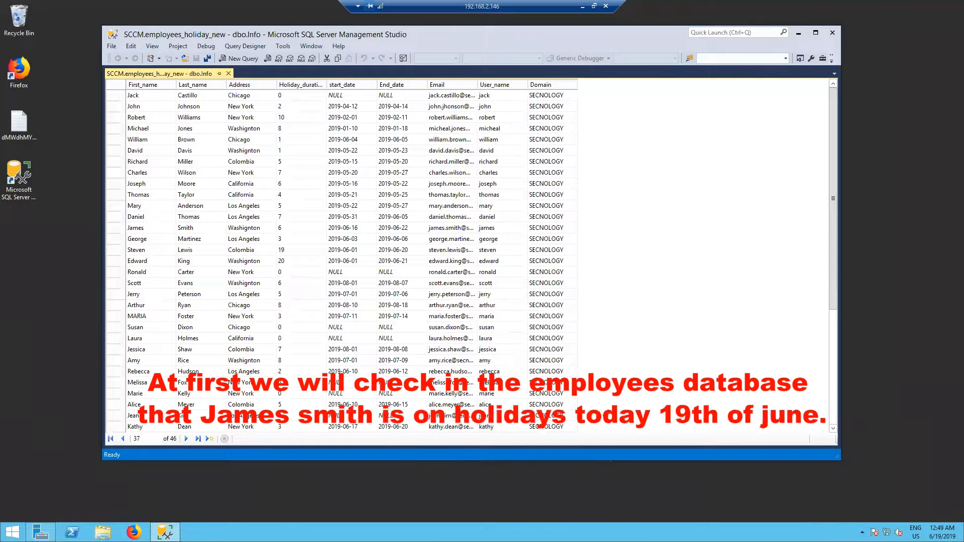
click(937, 531)
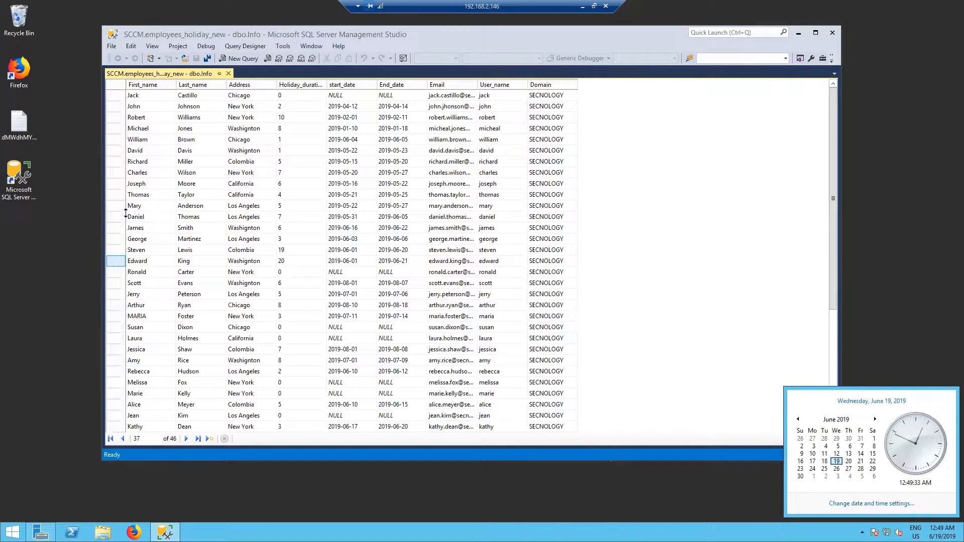
click(114, 227)
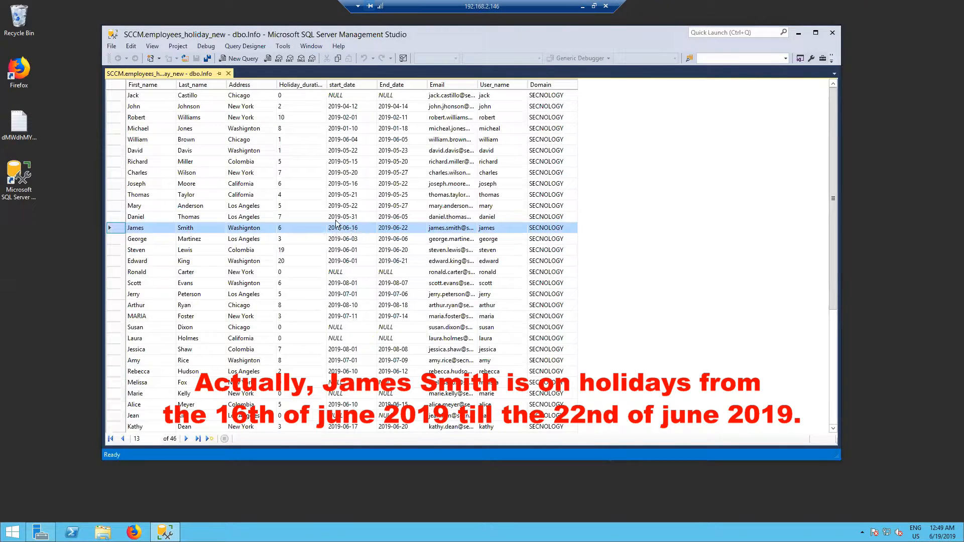
mouse_move(376, 238)
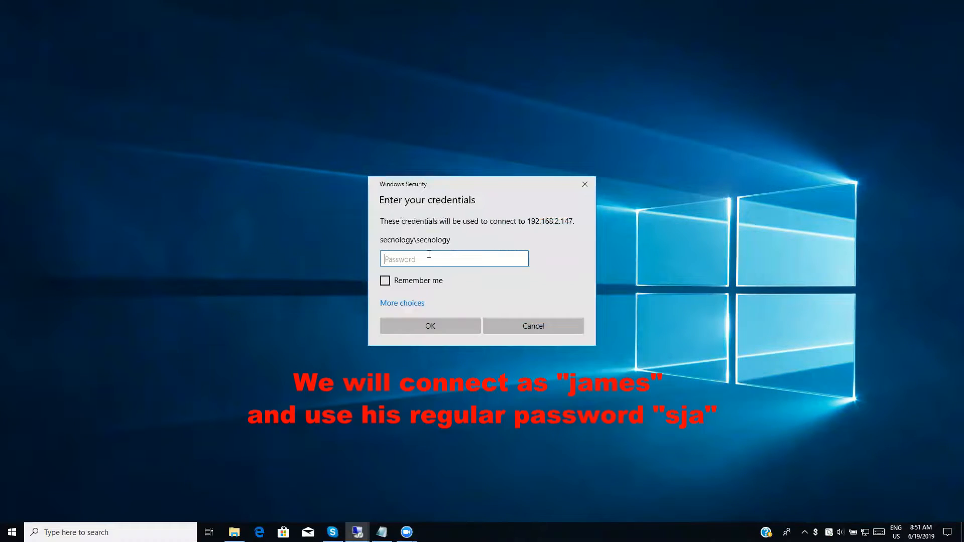
click(402, 302)
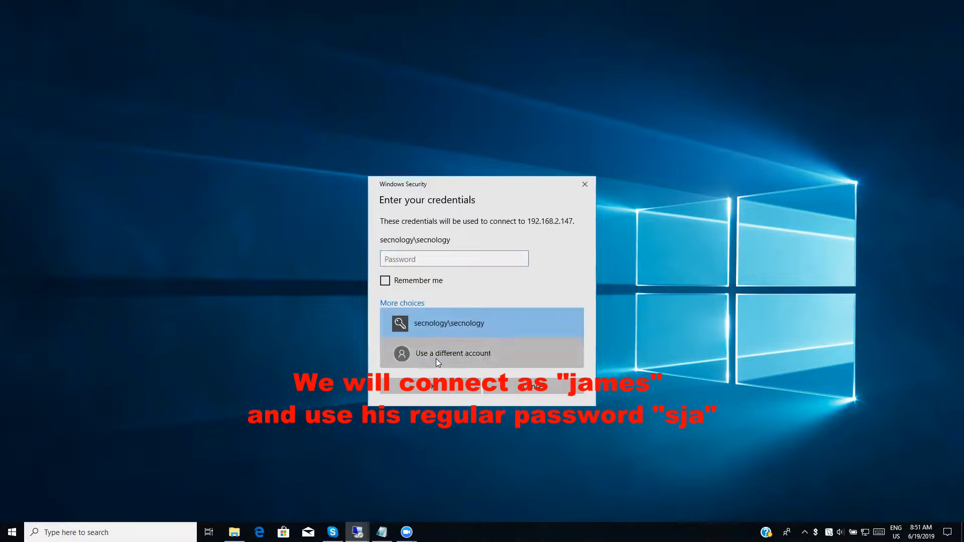
click(452, 353)
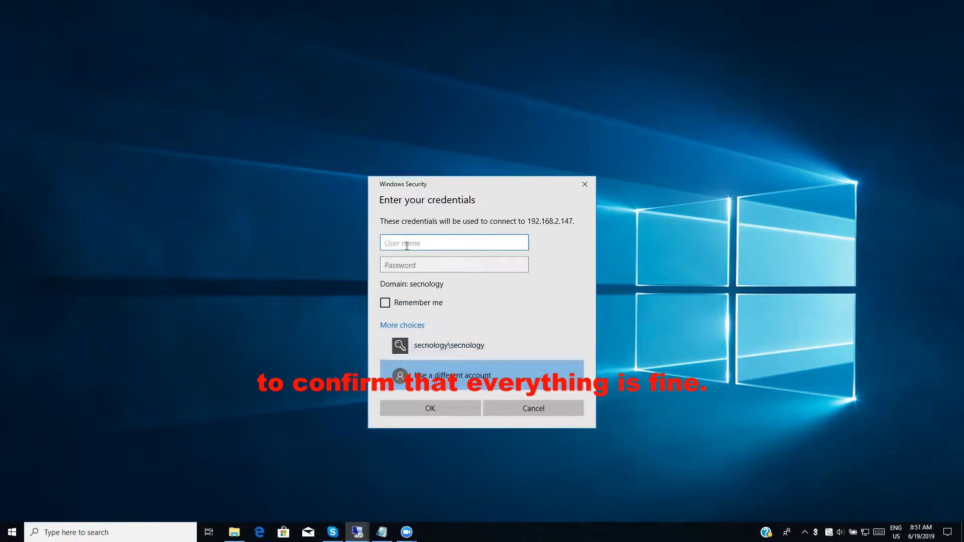
text(james)
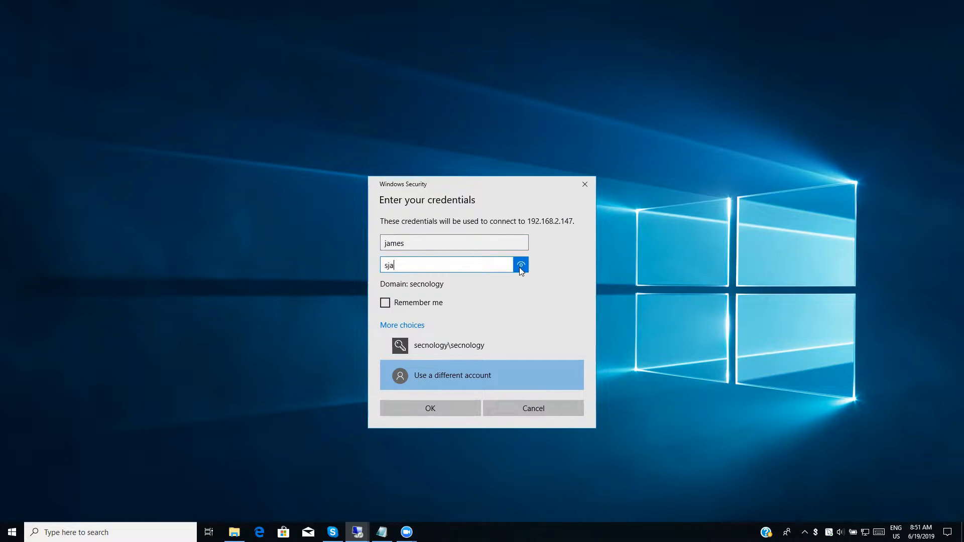
click(430, 408)
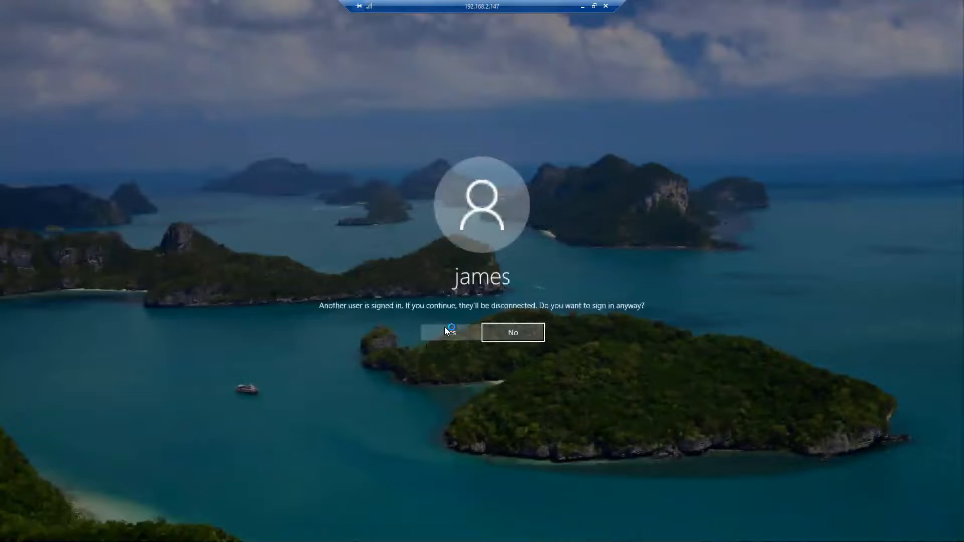
Sign in anyway as james, check Change account settings, then confirm the disconnect.
click(449, 332)
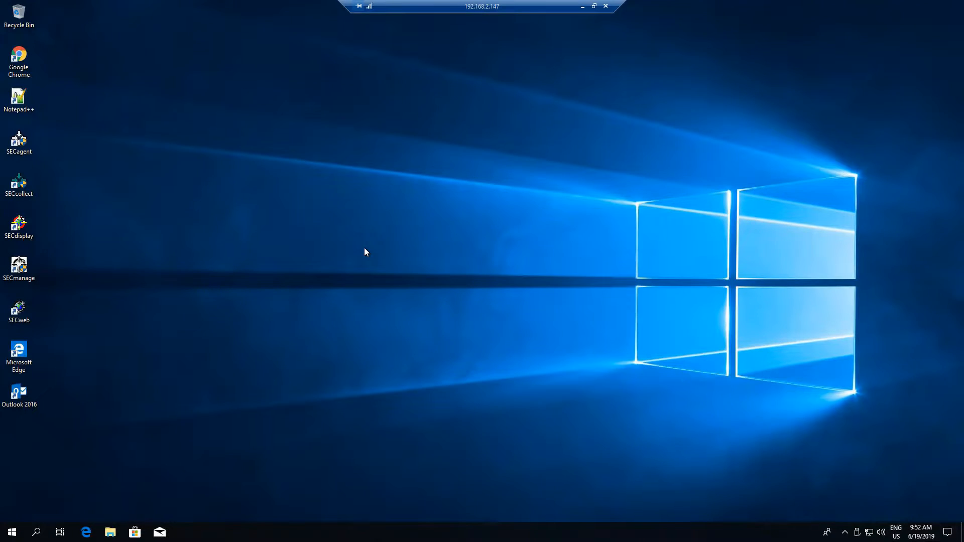
click(11, 532)
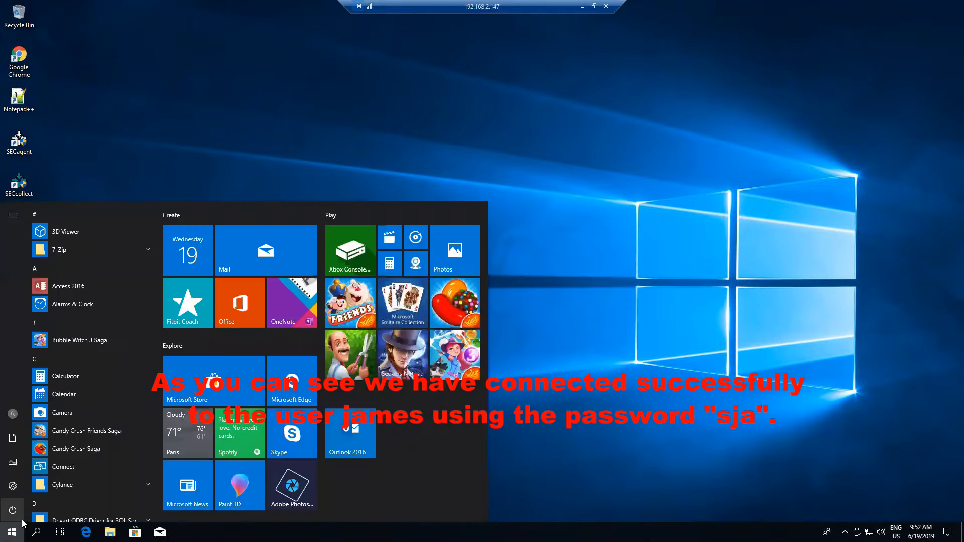
click(12, 413)
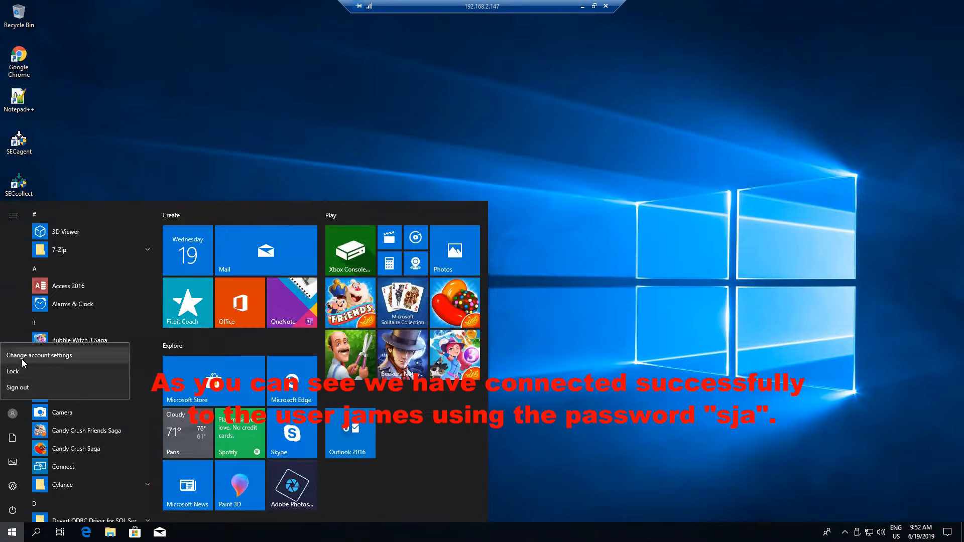
click(40, 355)
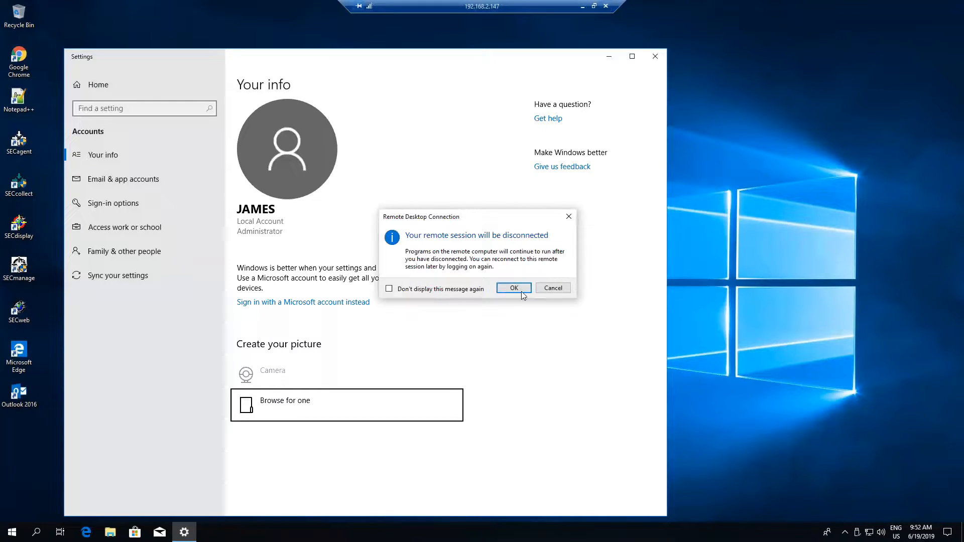
click(512, 288)
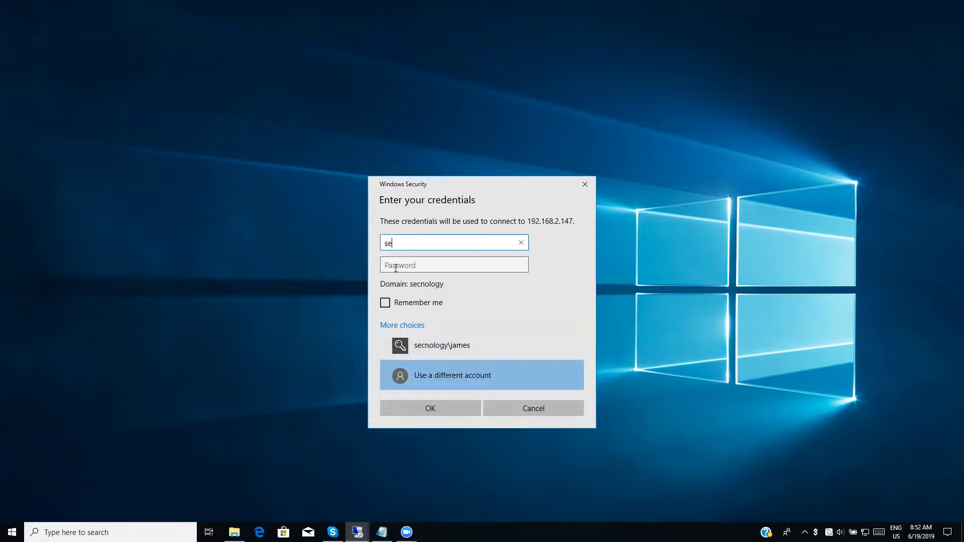
Enter secnology as the user name and move on to its password.
text(cnology)
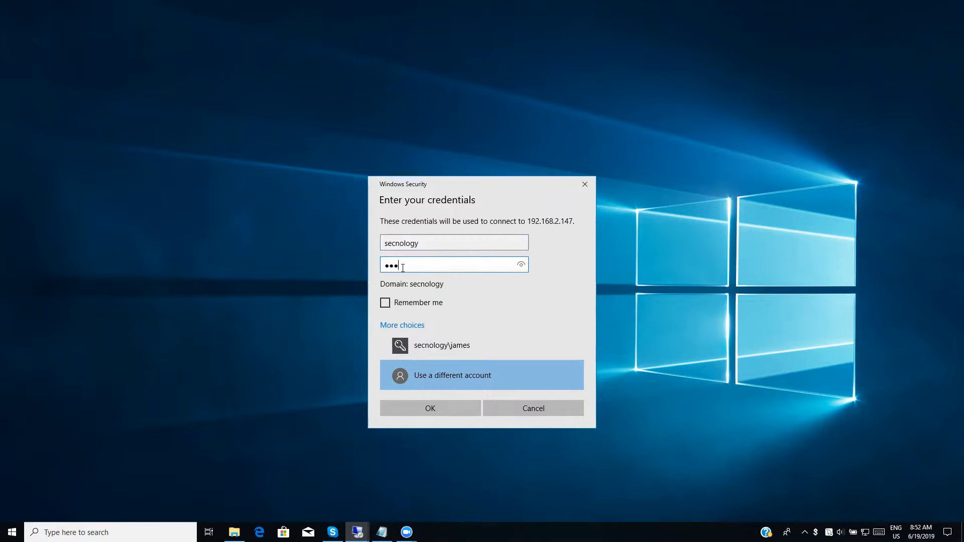
click(430, 408)
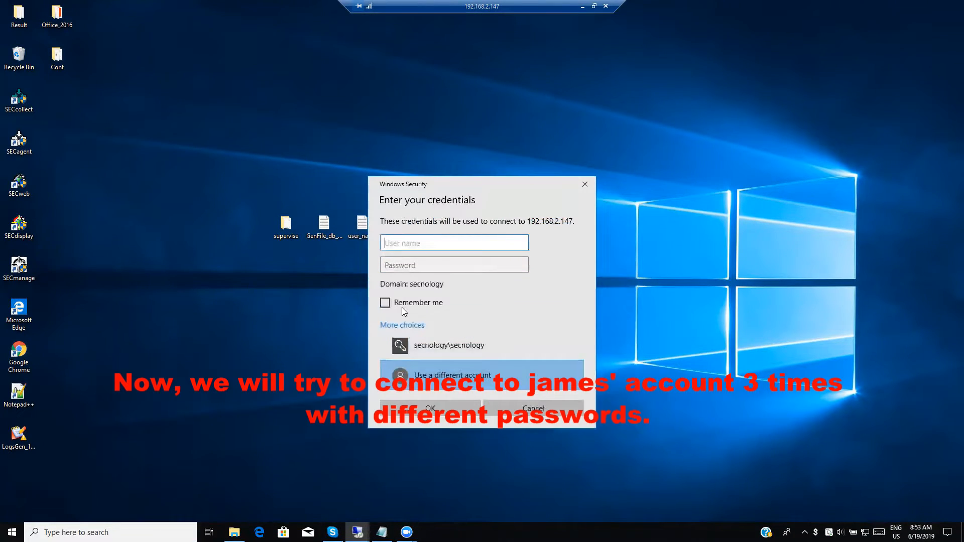
Submit a first login attempt as james with a wrong password.
text(j)
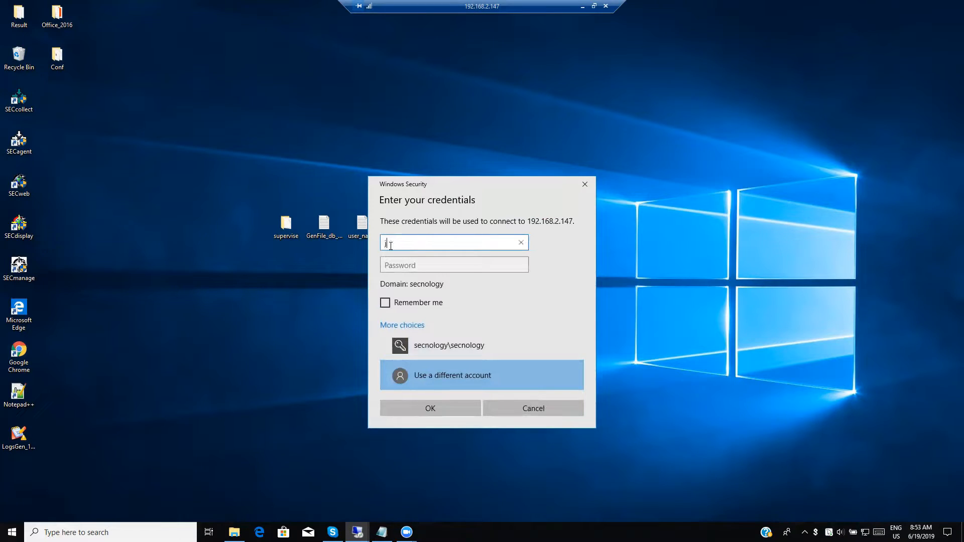
text(james)
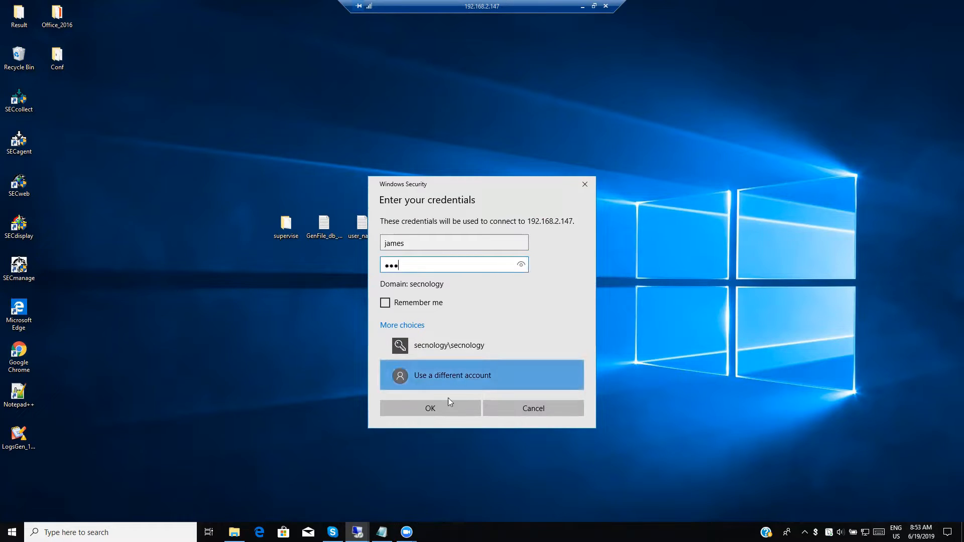
click(430, 408)
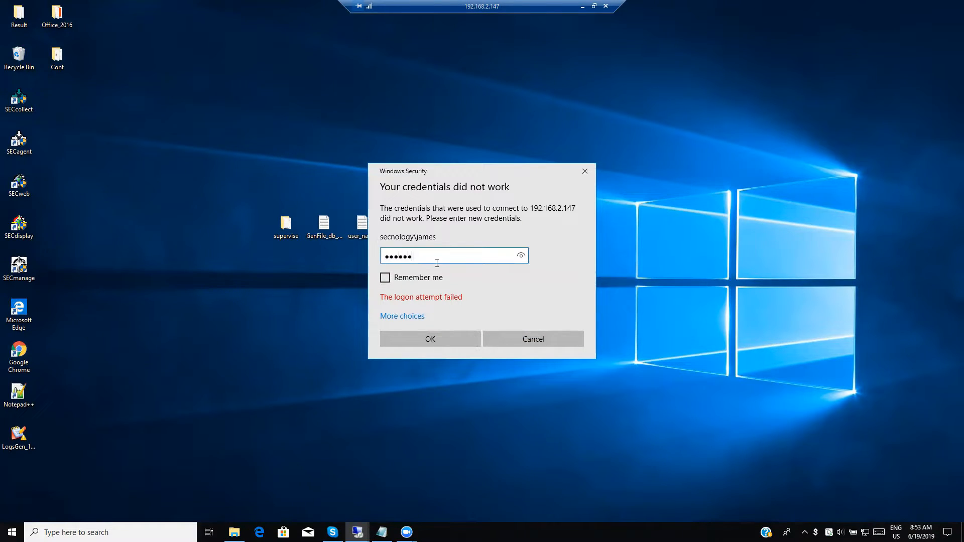
mouse_move(430, 339)
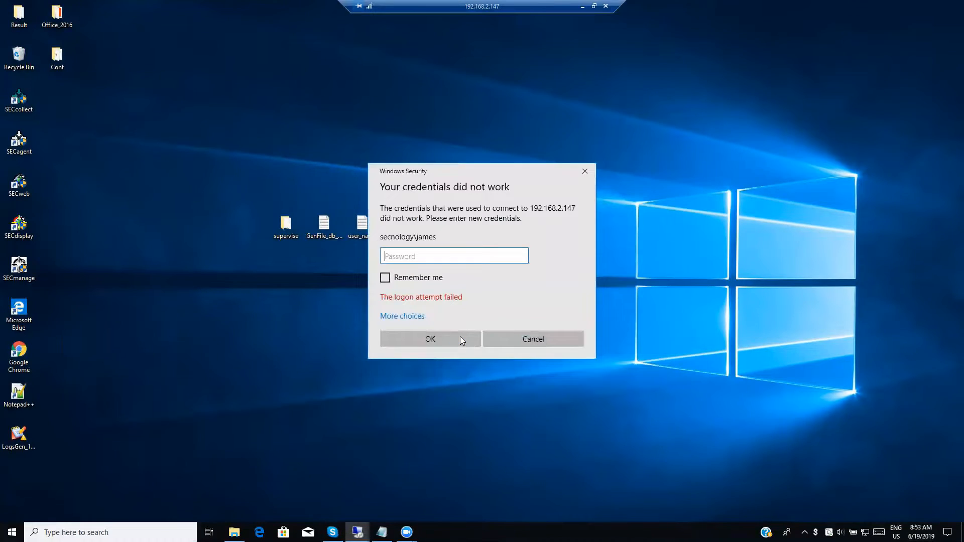
text(•)
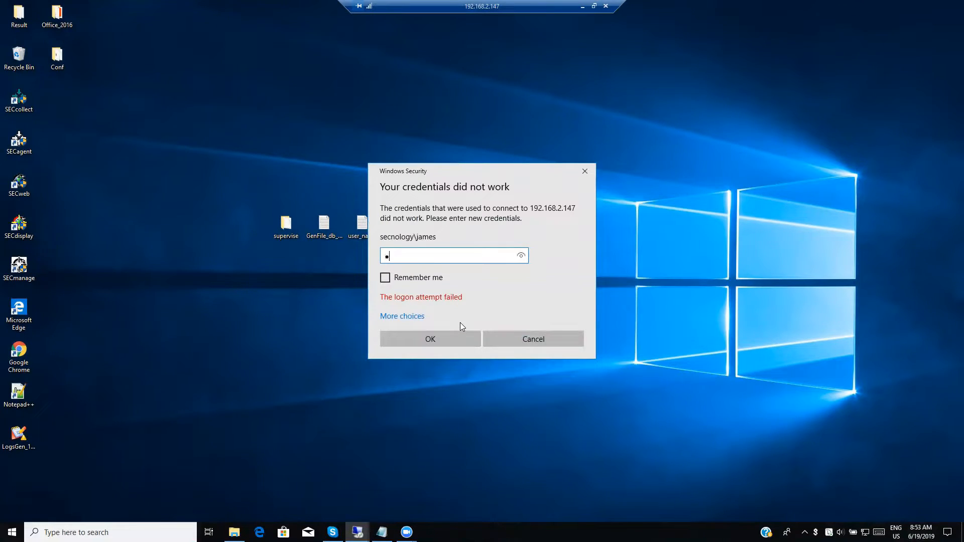
text(password)
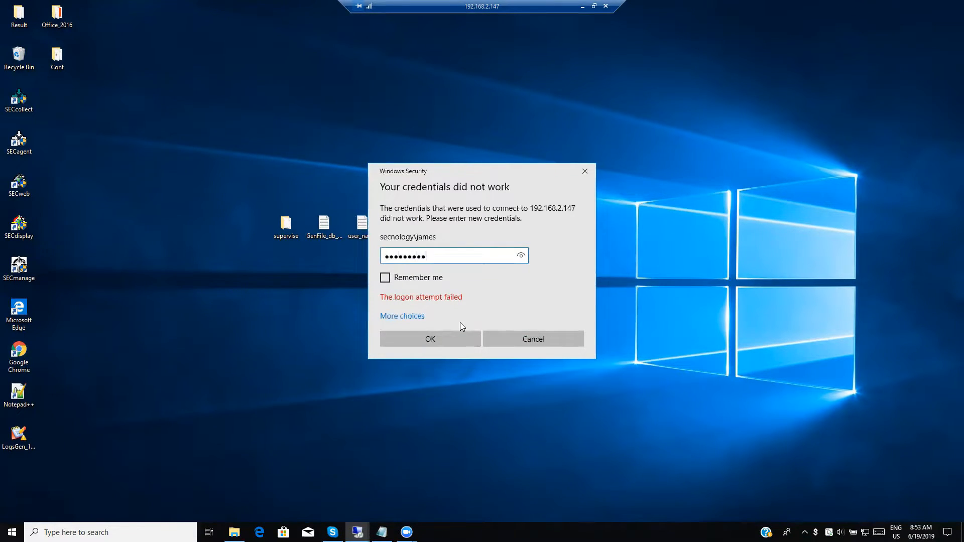
click(520, 255)
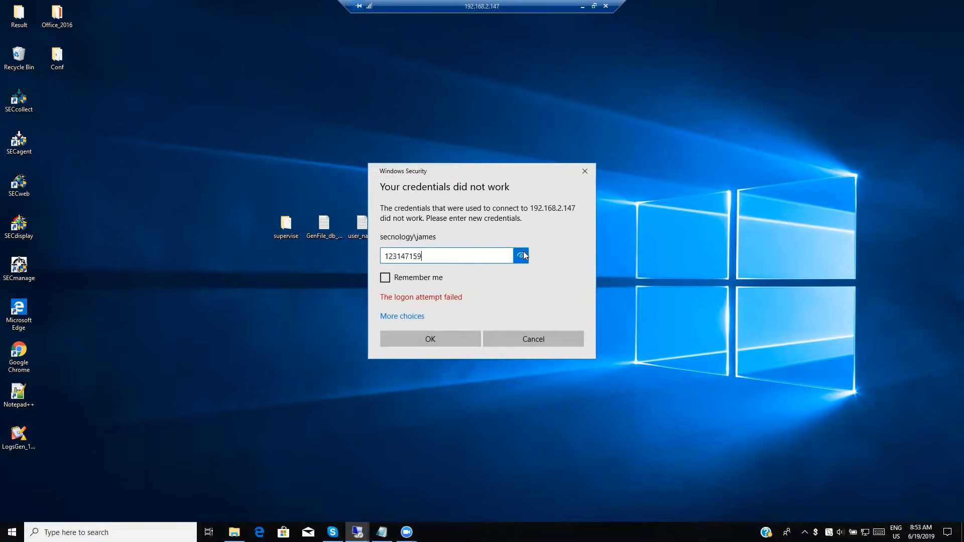
click(430, 339)
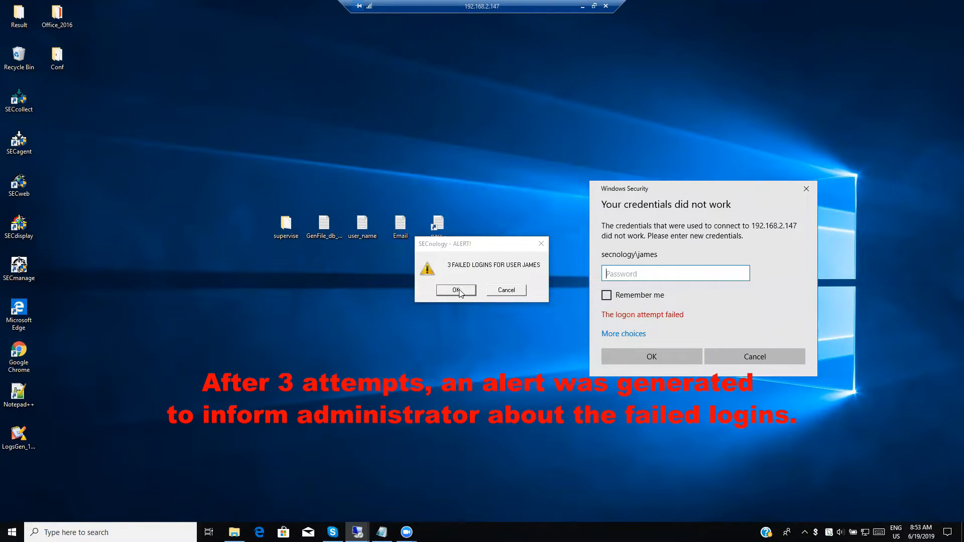
Dismiss the failed-login alert and resubmit james's old password.
click(456, 289)
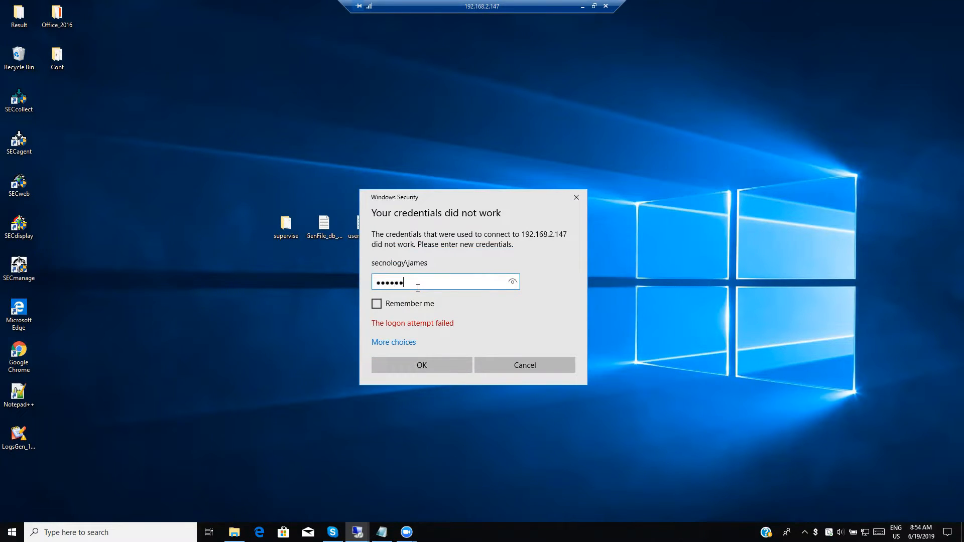
click(421, 364)
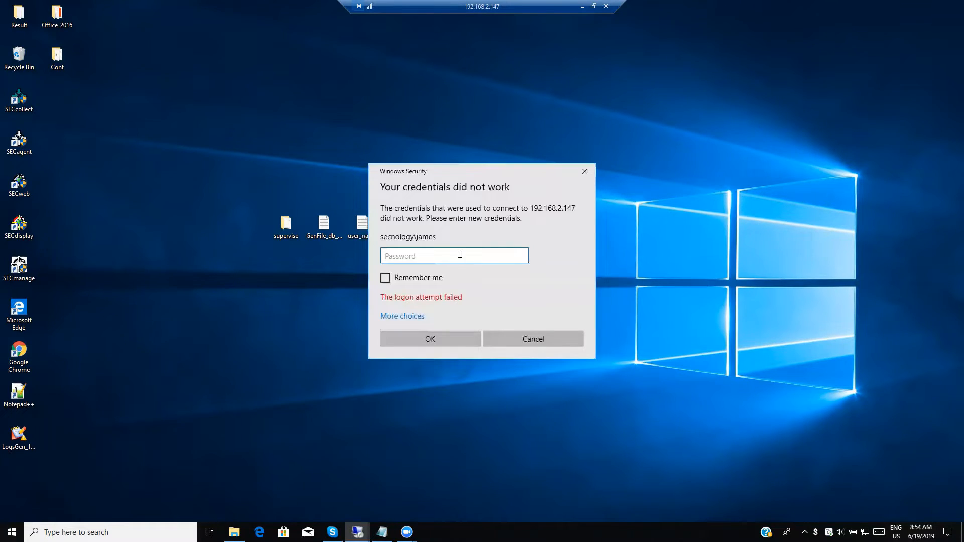
text(***)
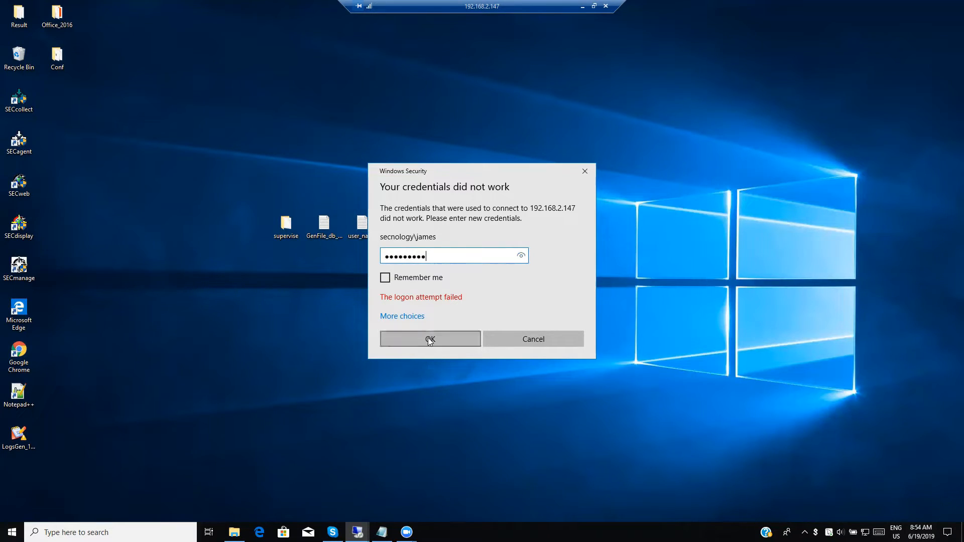
click(430, 339)
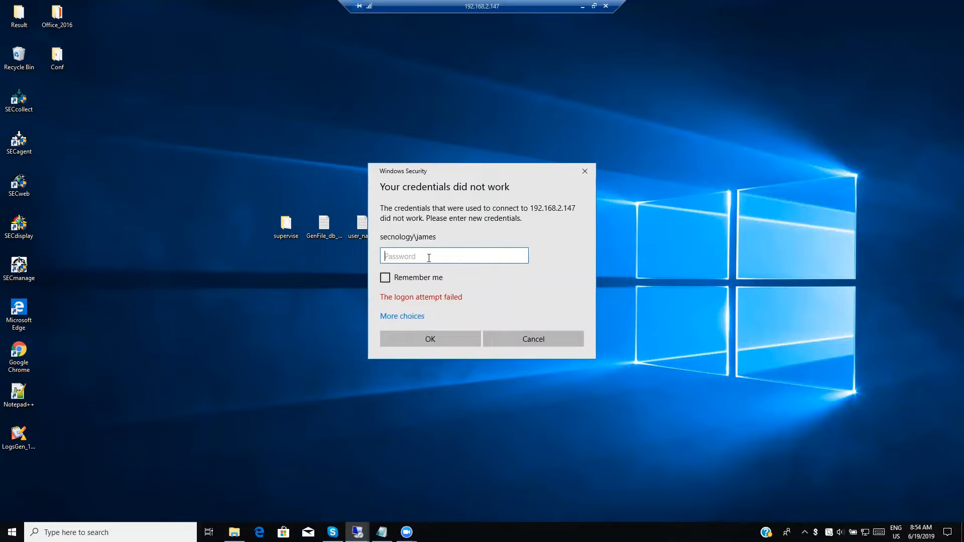
text(password)
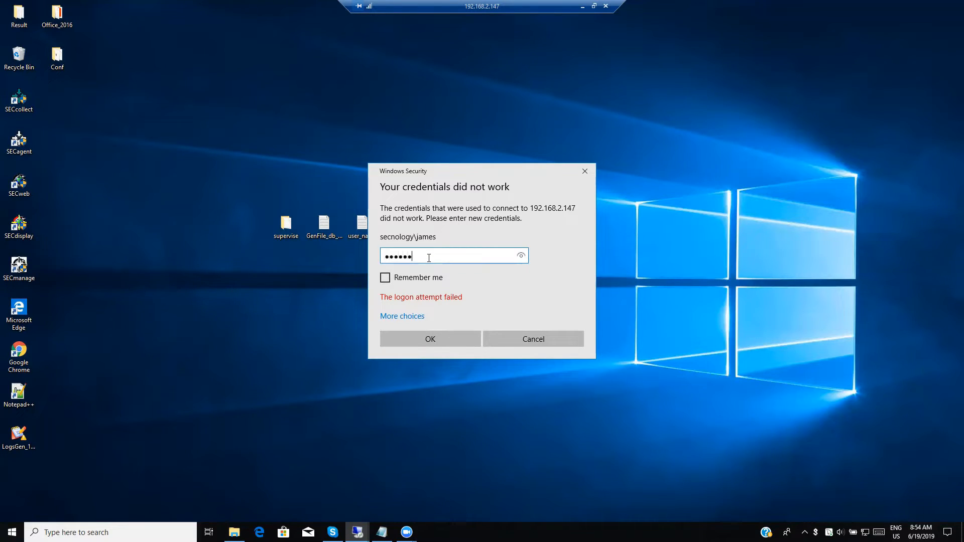
click(520, 256)
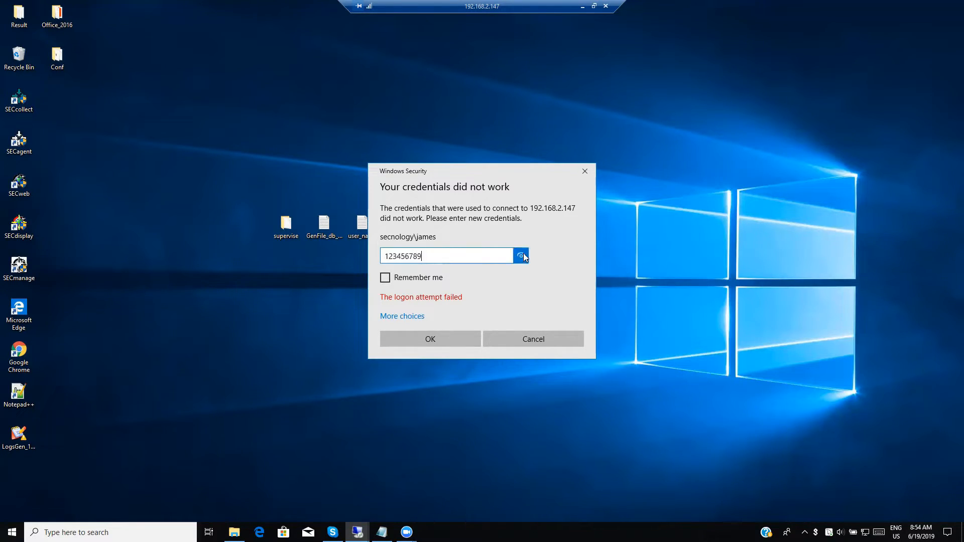
click(430, 339)
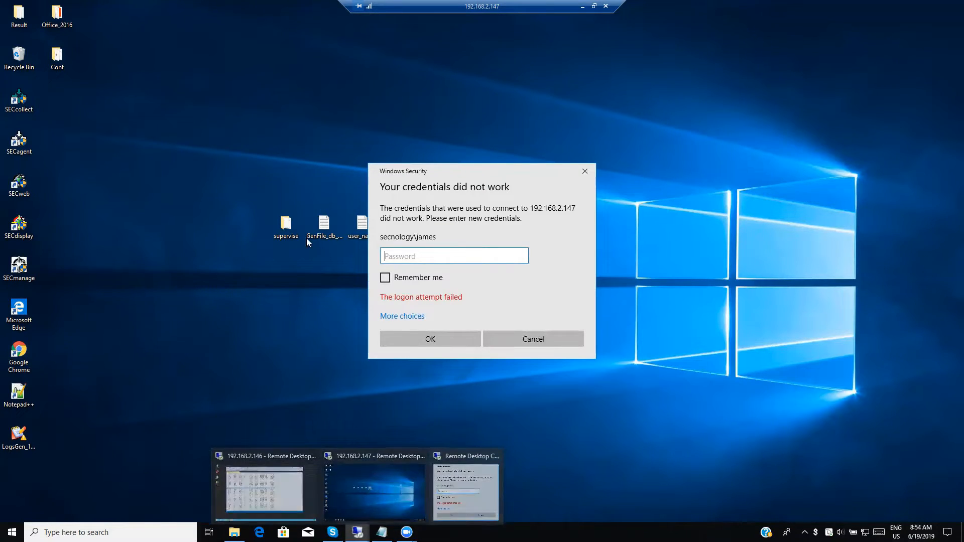
click(532, 339)
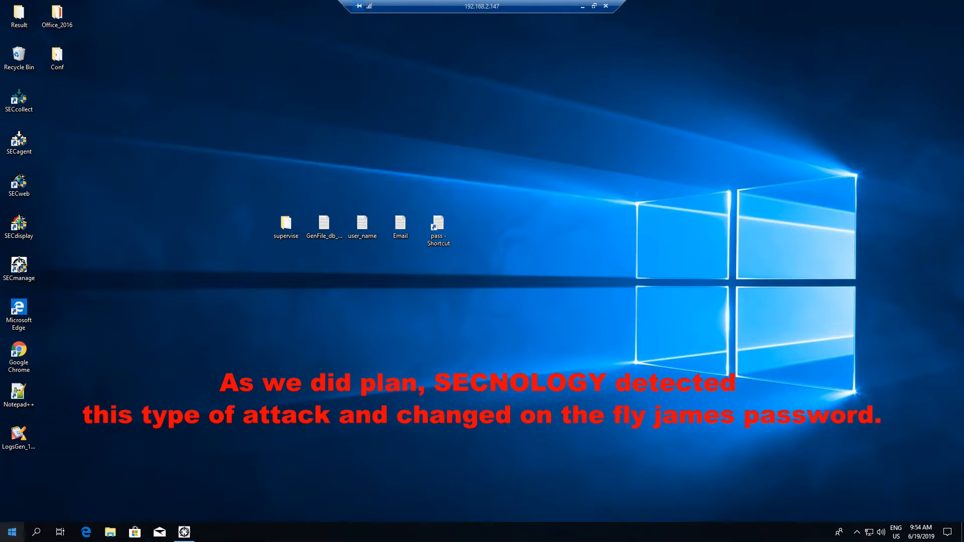
mouse_move(19, 436)
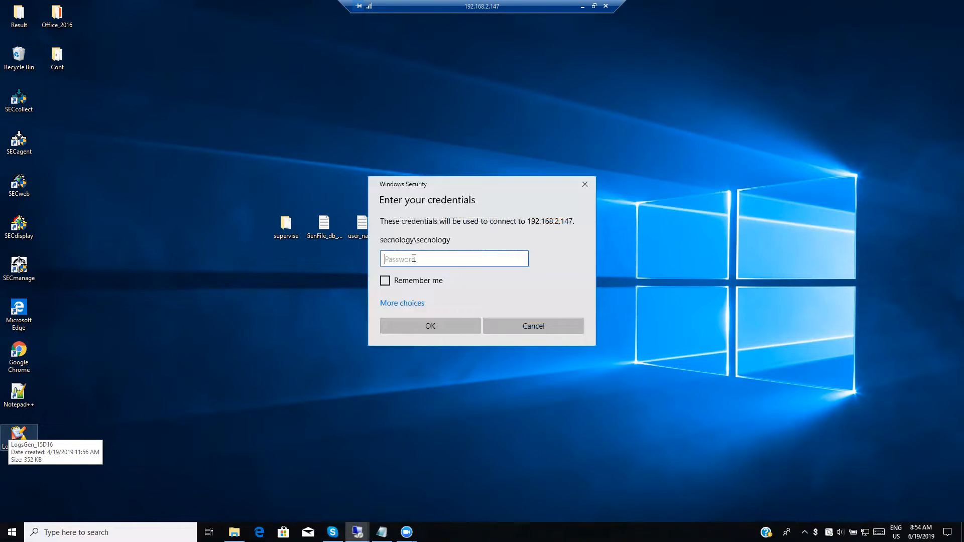
Use a different account and enter james with his old password.
click(402, 302)
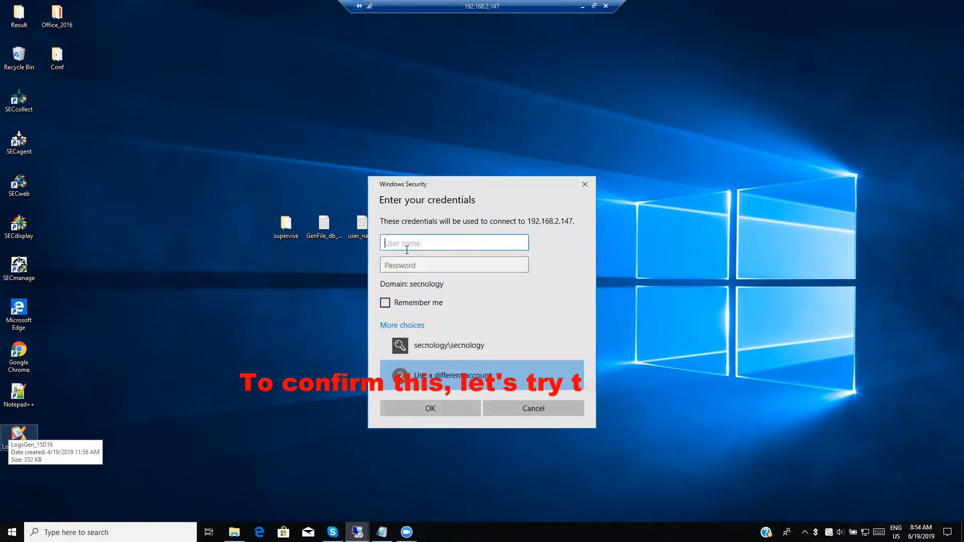
text(jam)
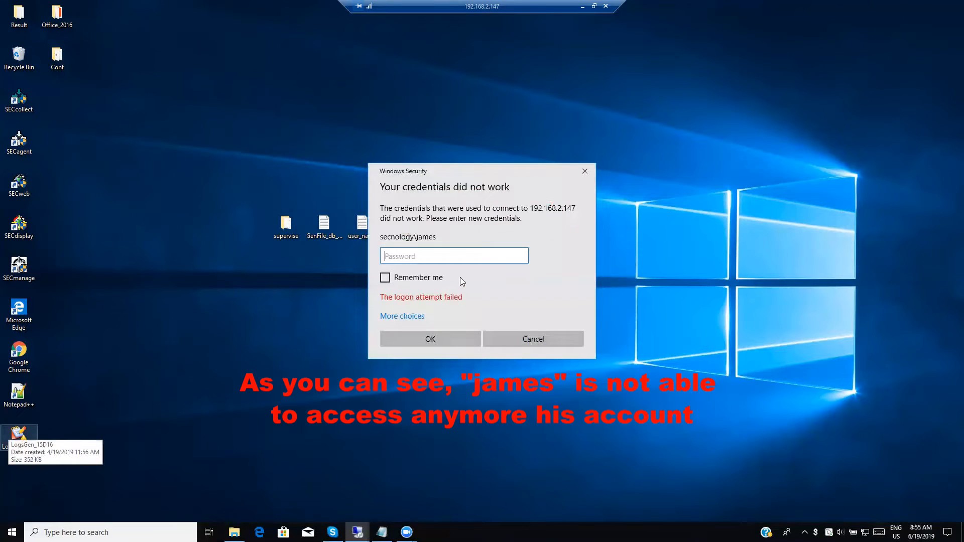
mouse_move(301, 428)
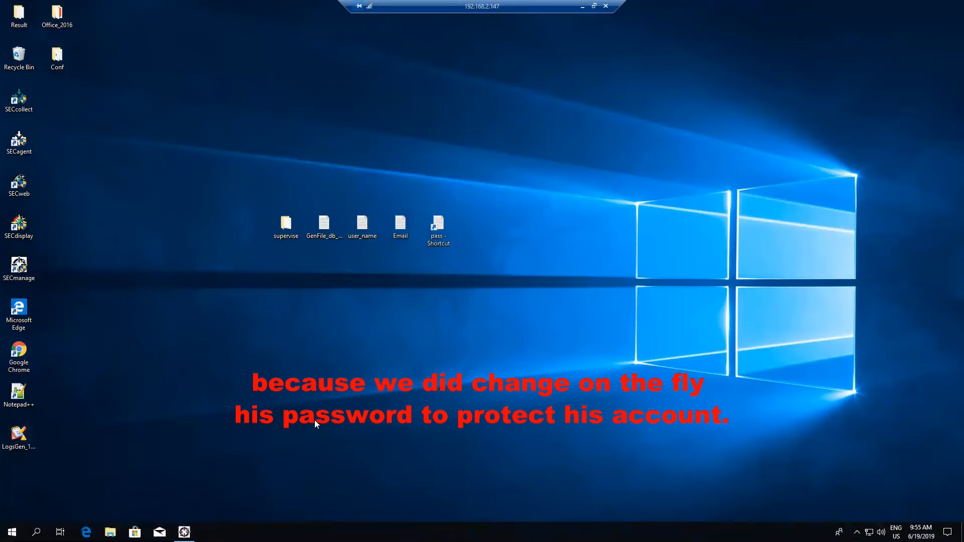
click(438, 224)
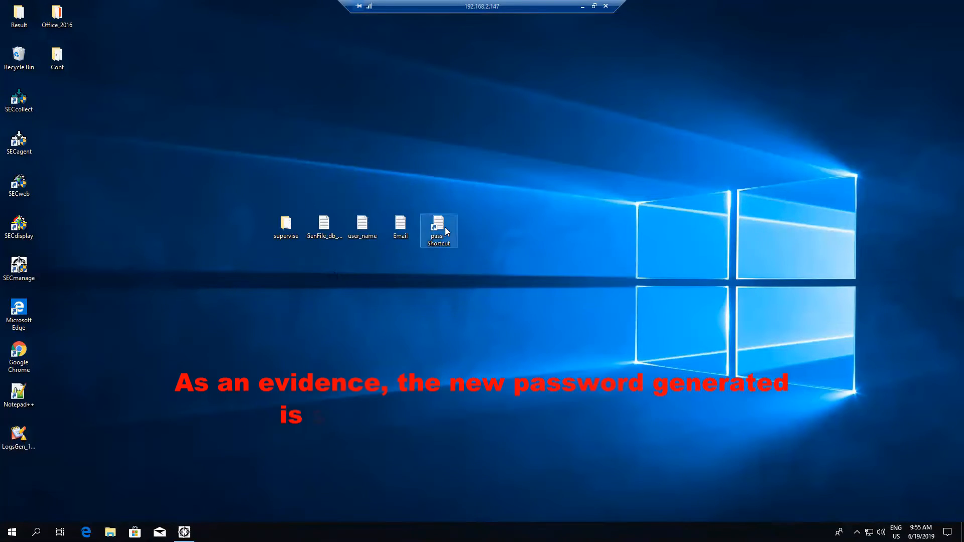
double_click(438, 227)
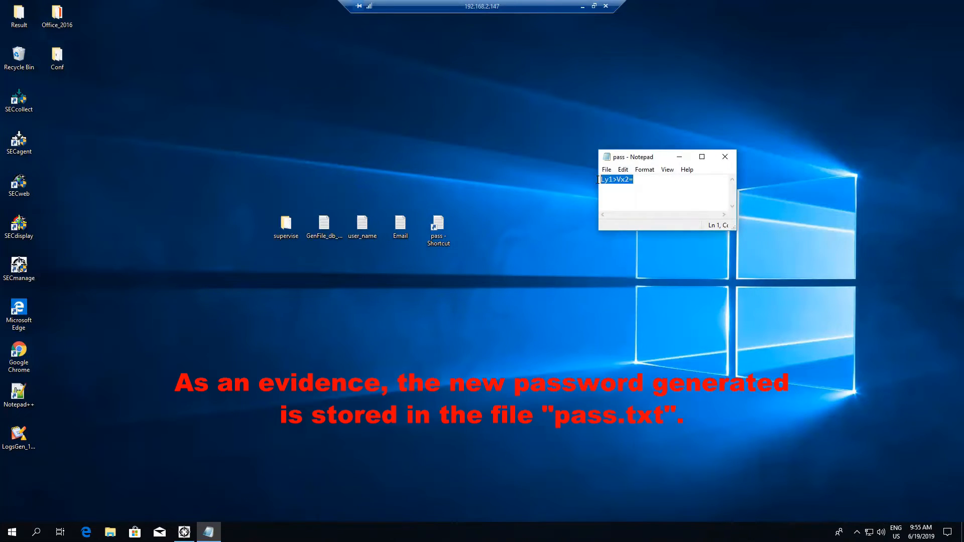
right_click(615, 179)
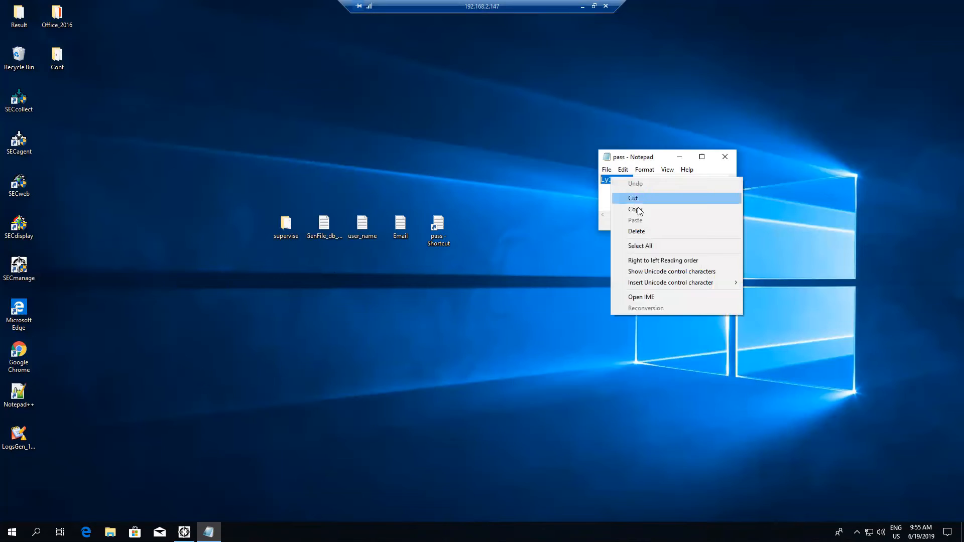
click(635, 209)
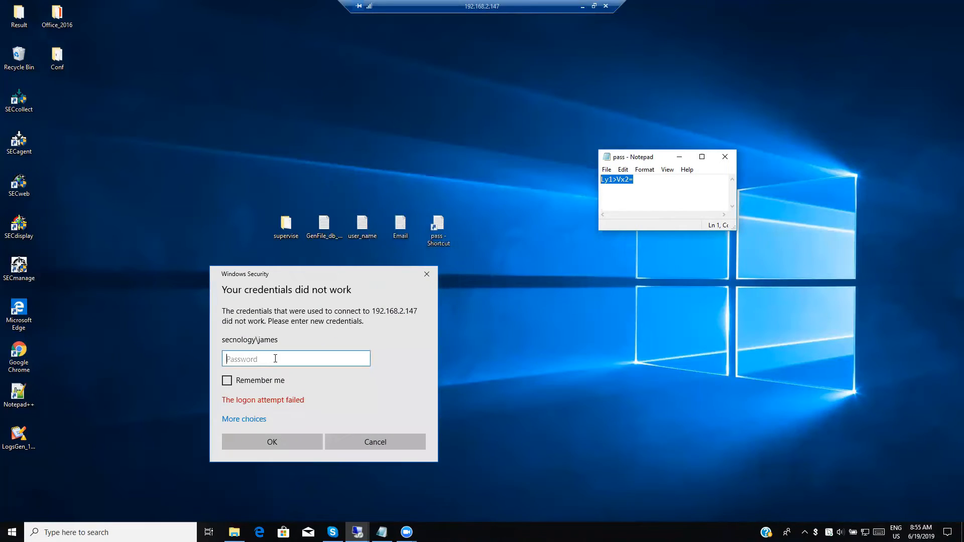
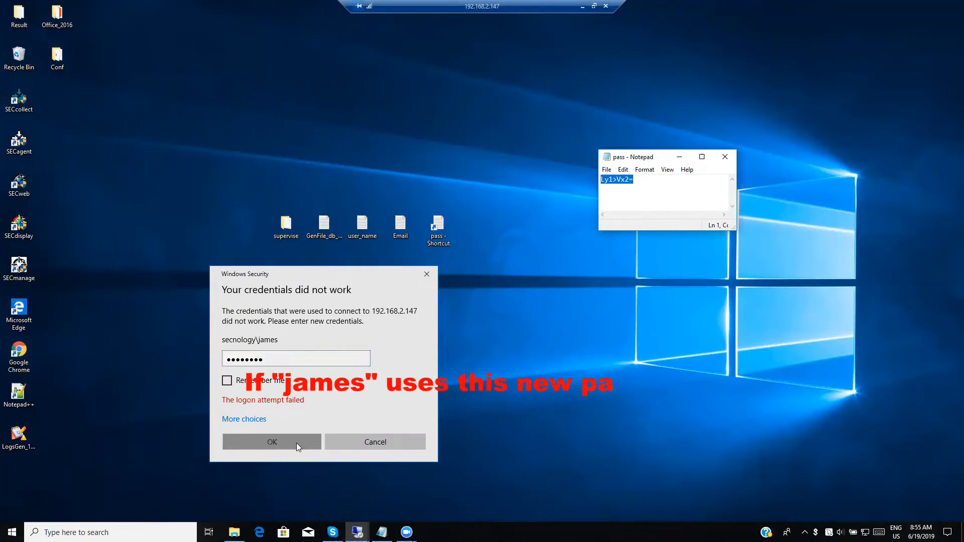
click(271, 441)
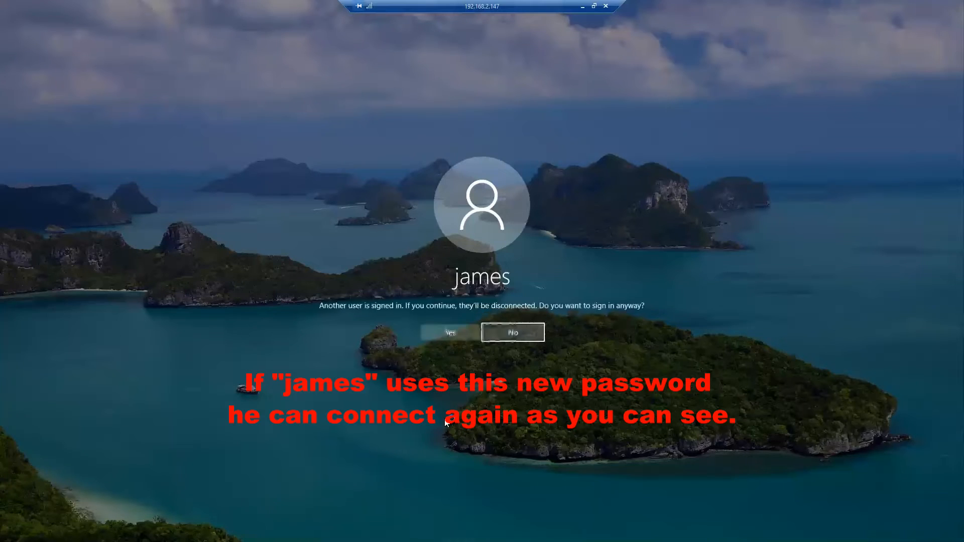
click(449, 332)
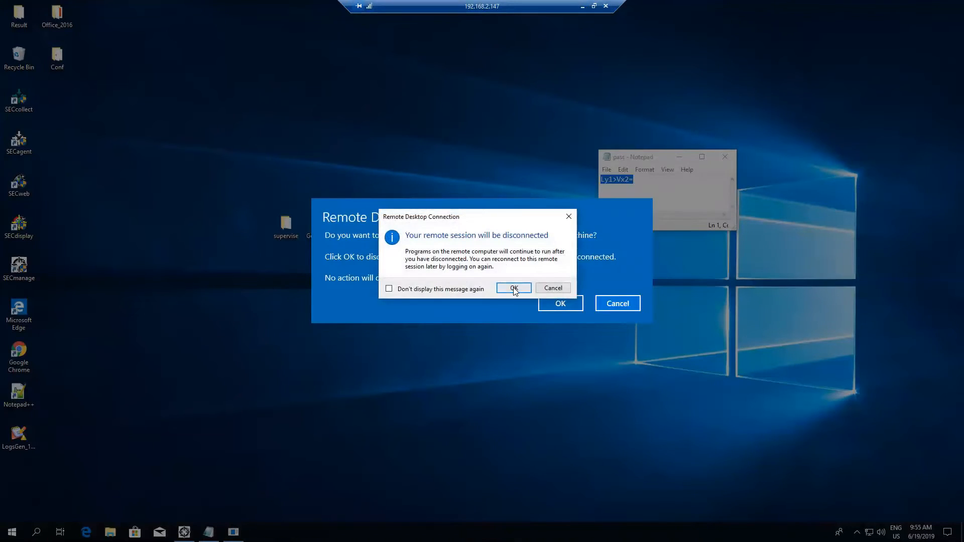
click(513, 288)
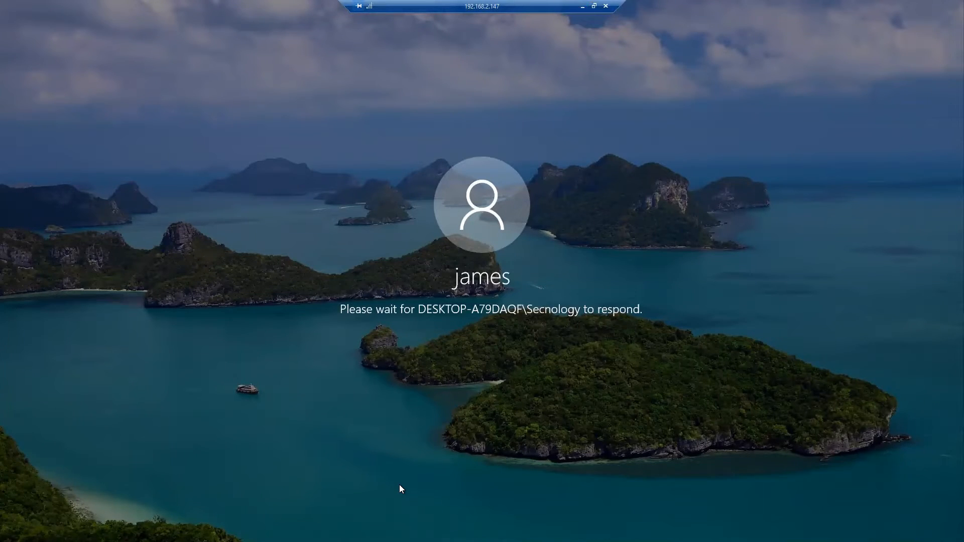
mouse_move(397, 485)
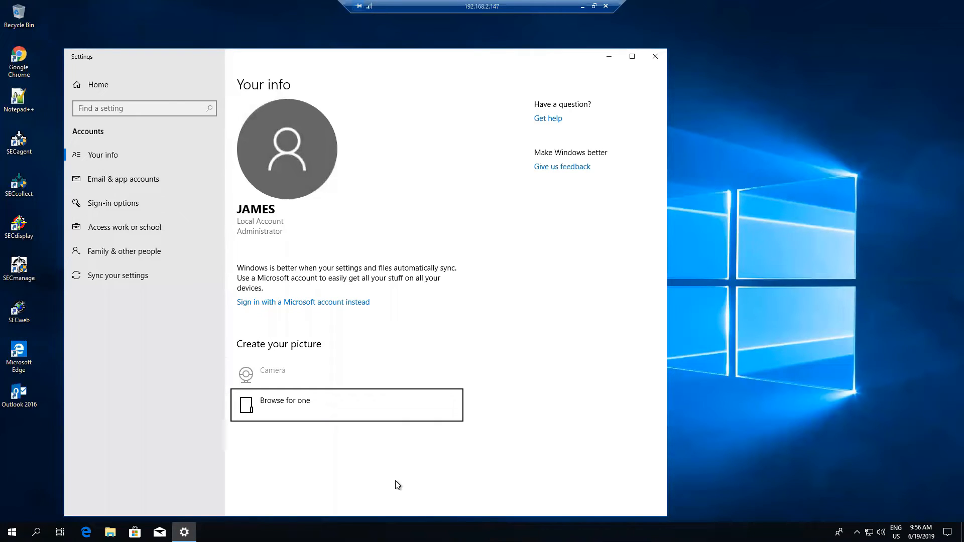
mouse_move(608, 153)
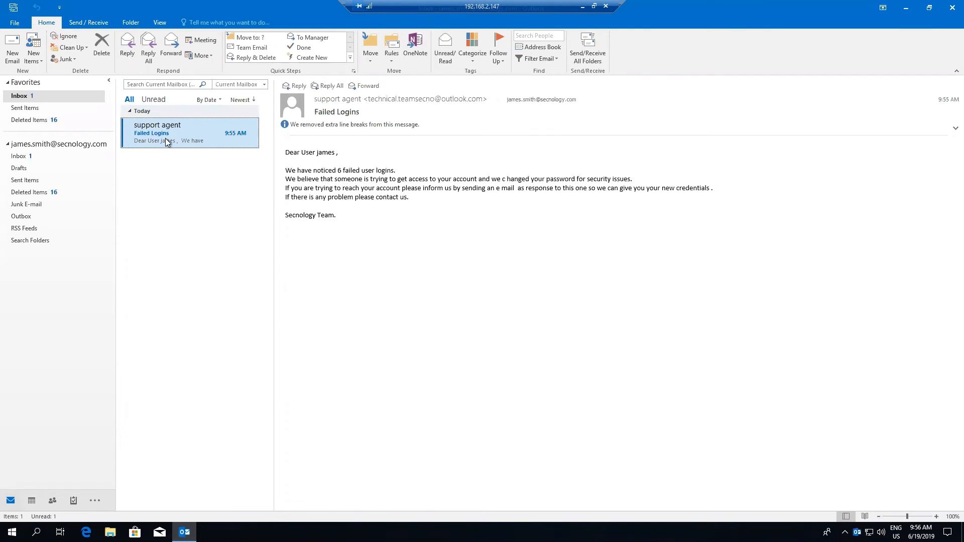
mouse_move(338, 164)
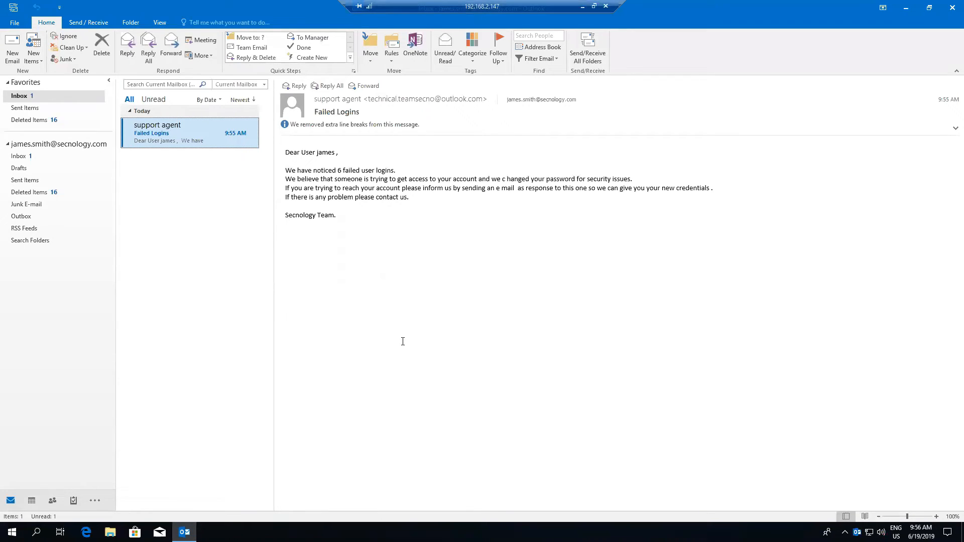
mouse_move(472, 299)
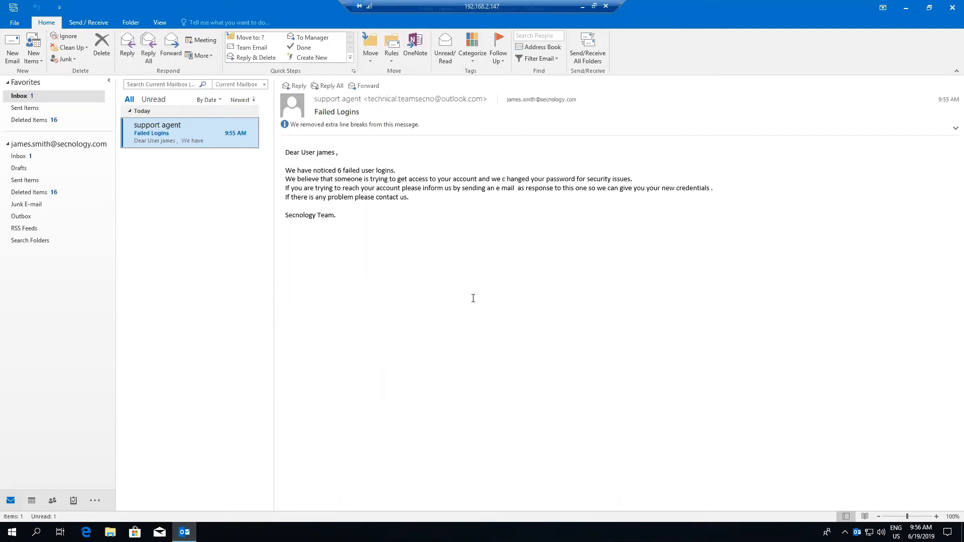
mouse_move(790, 191)
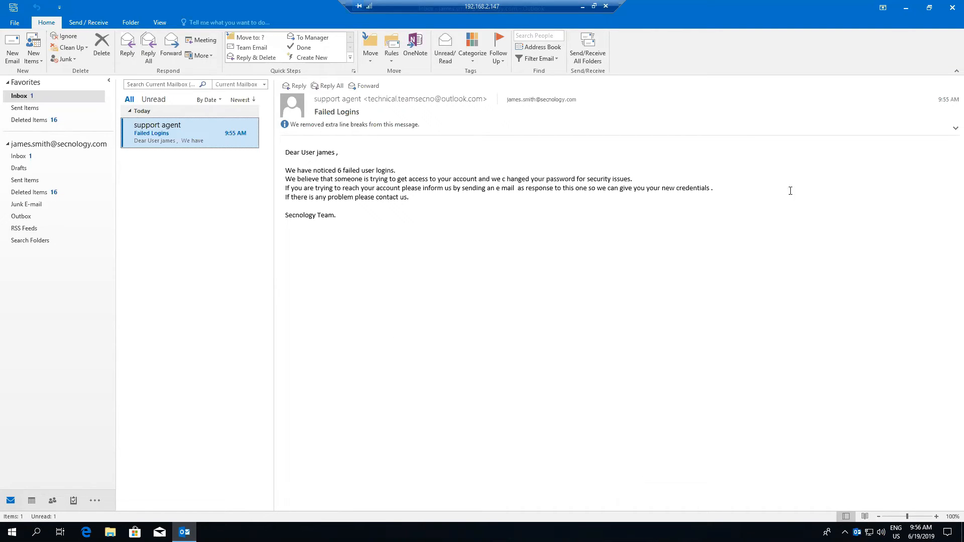
Close Outlook and disconnect james's remote session.
click(582, 6)
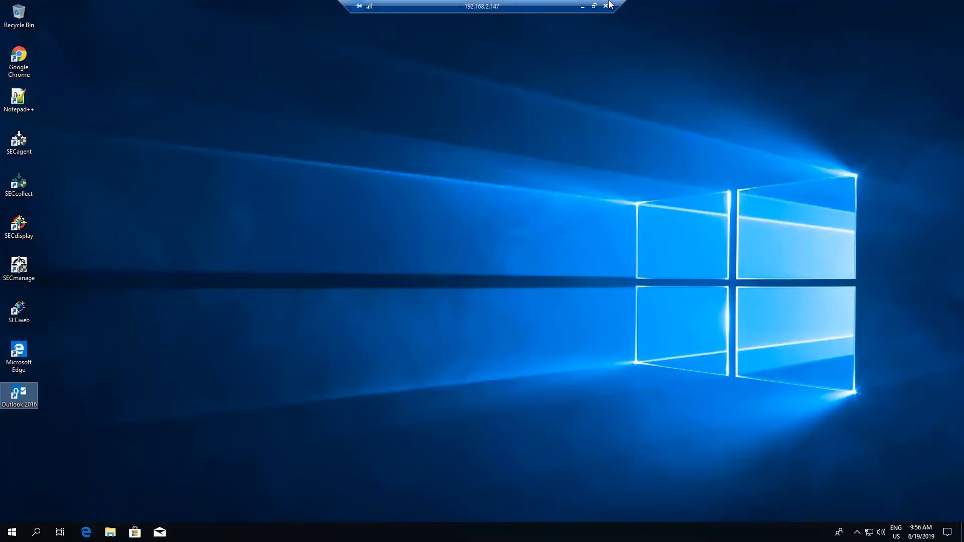
click(605, 6)
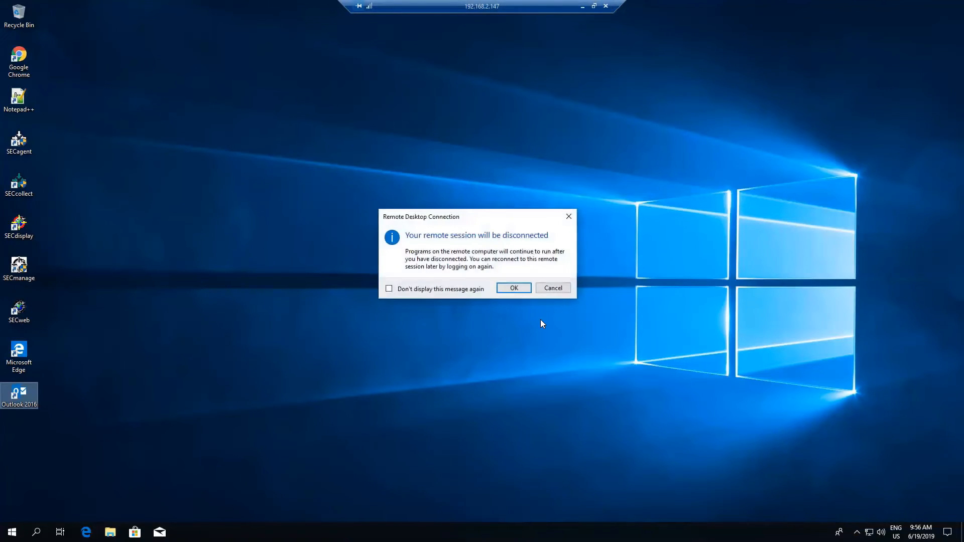
click(513, 288)
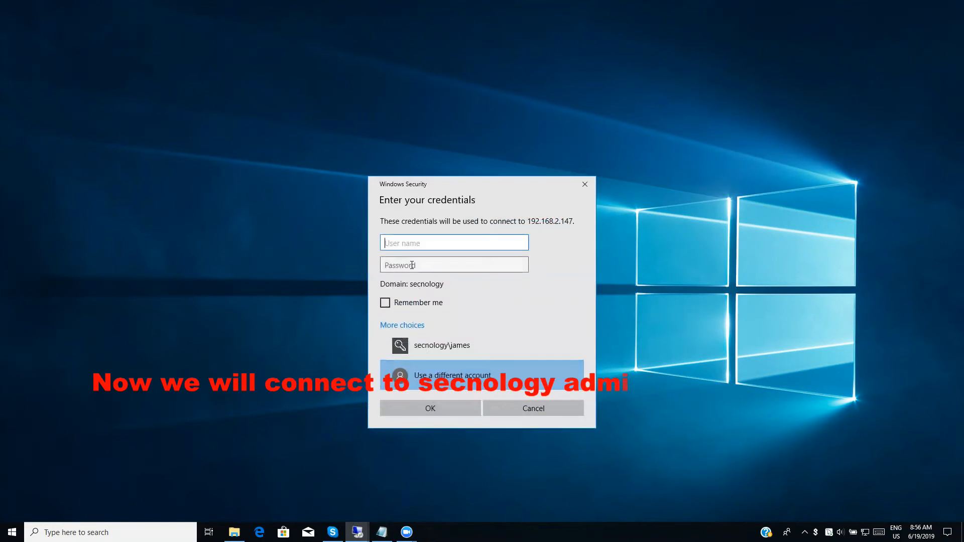
Sign in as secnology with its administrator password.
text(secnology)
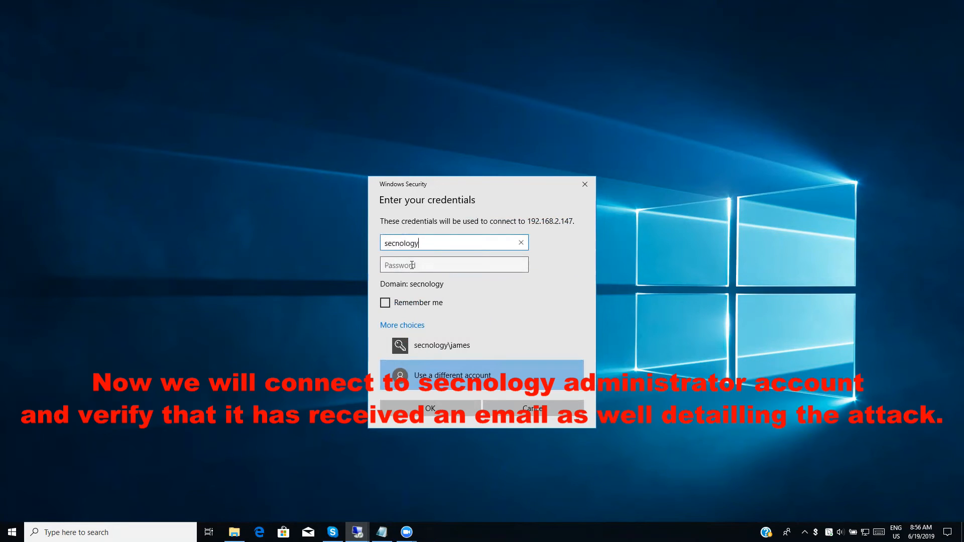
text(••)
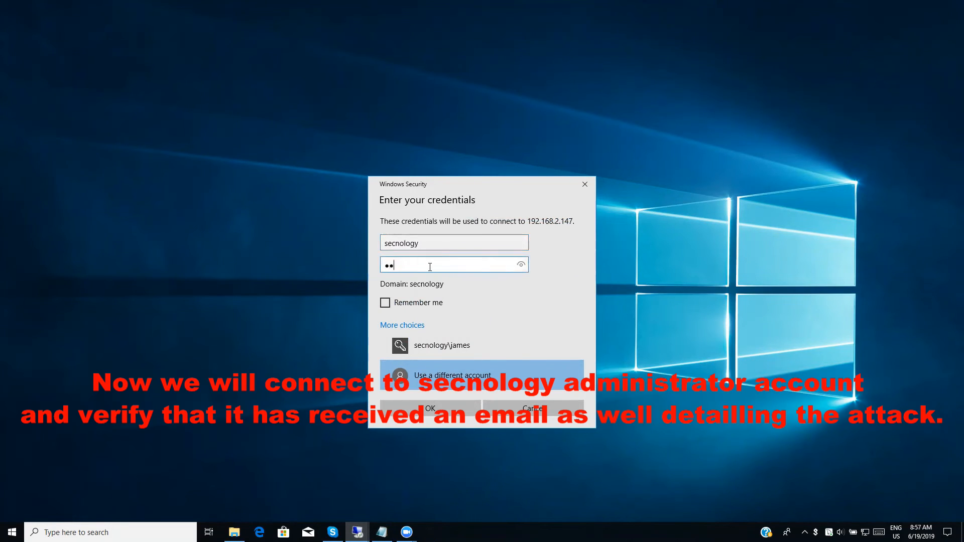
click(429, 409)
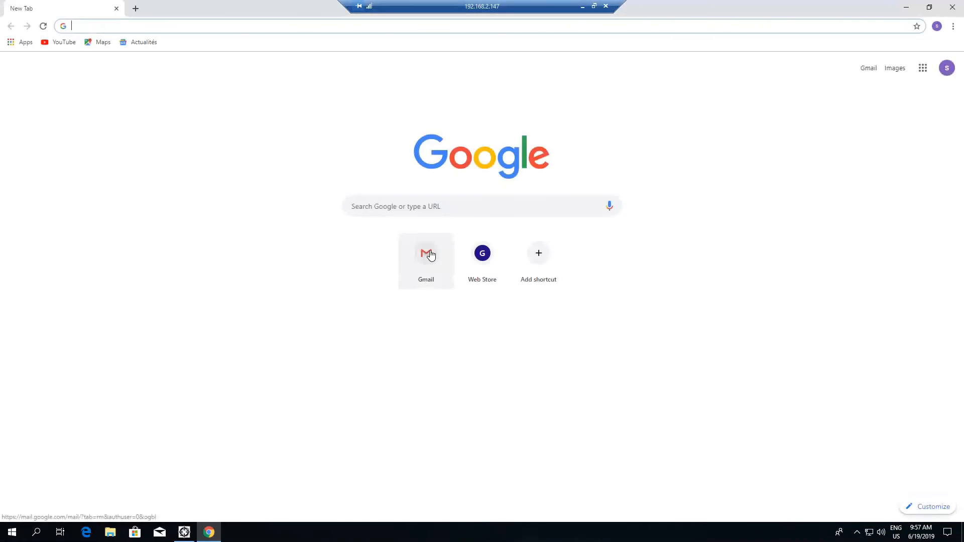
Open Gmail to view support agent's 'Failed Logins' alert about six failed logins for james.
click(425, 252)
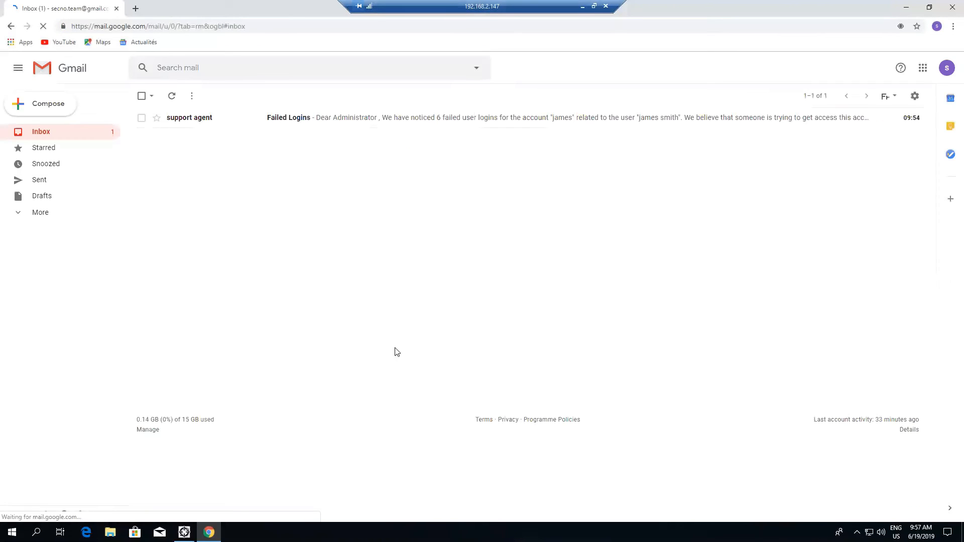
mouse_move(414, 127)
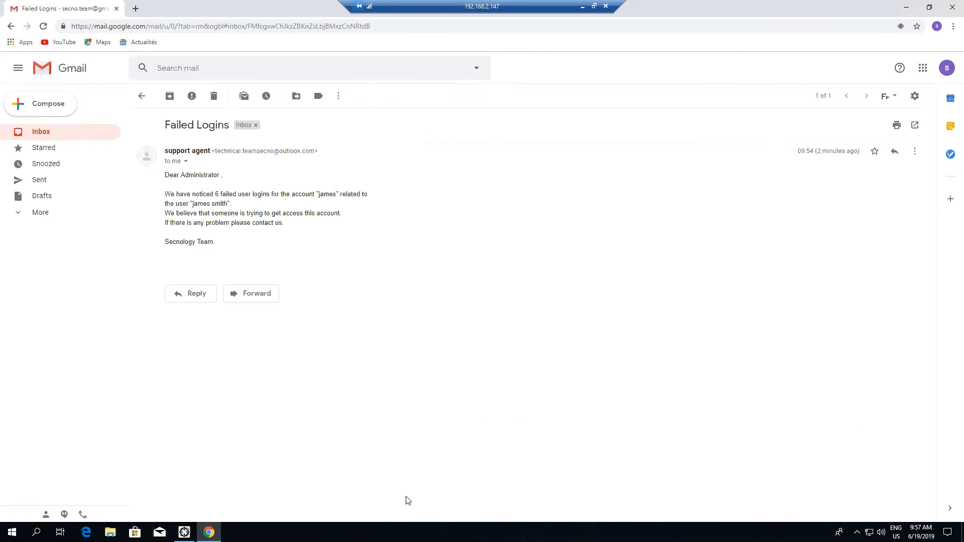
mouse_move(381, 496)
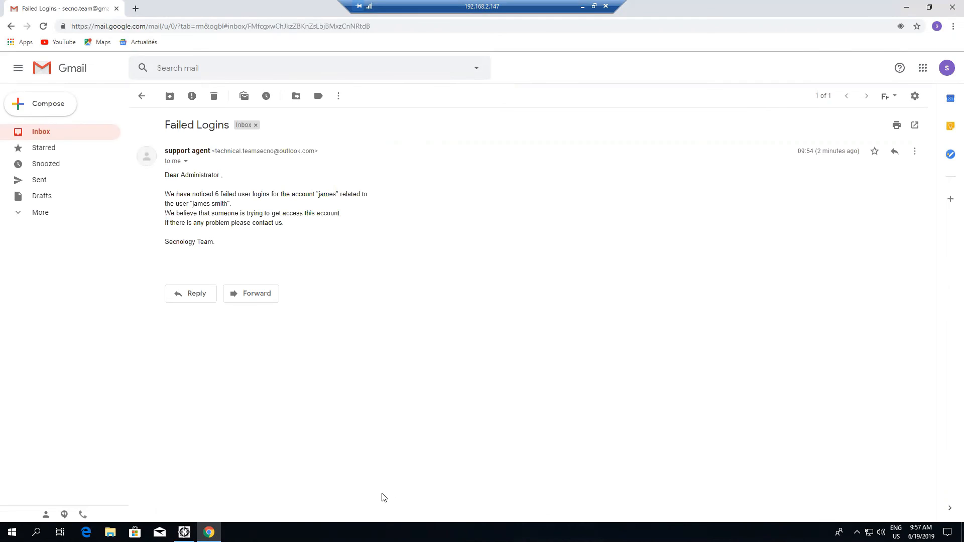
mouse_move(419, 300)
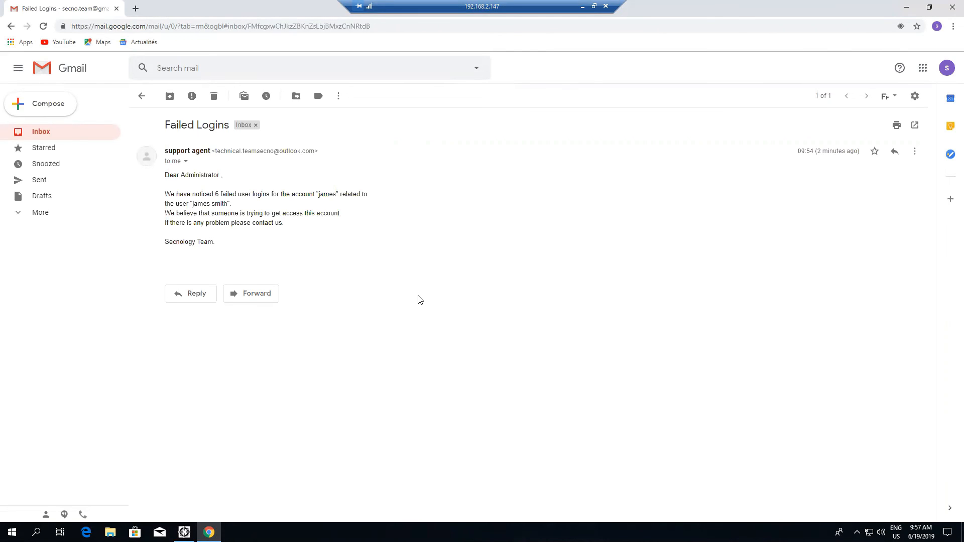